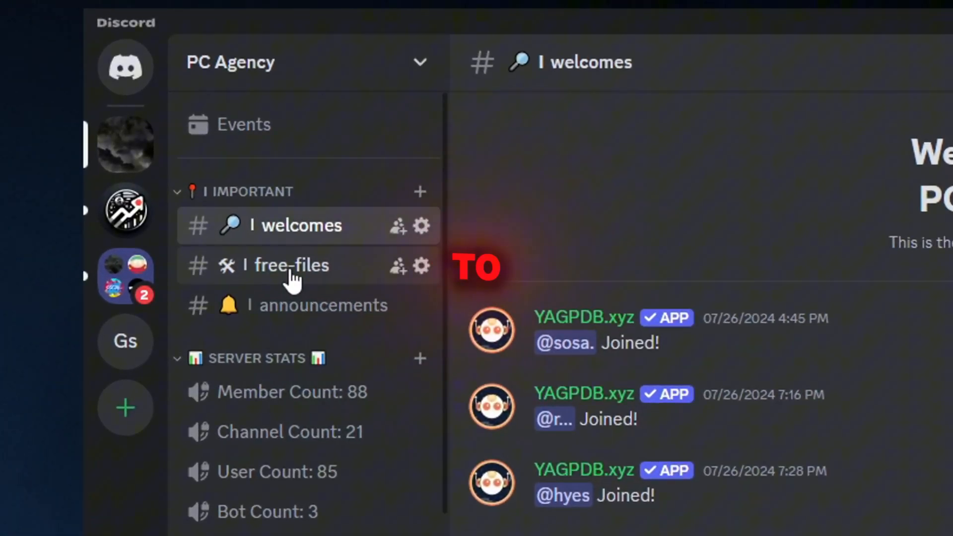
Step: Visit the free-files channel in the PC Agency Discord server
click(291, 266)
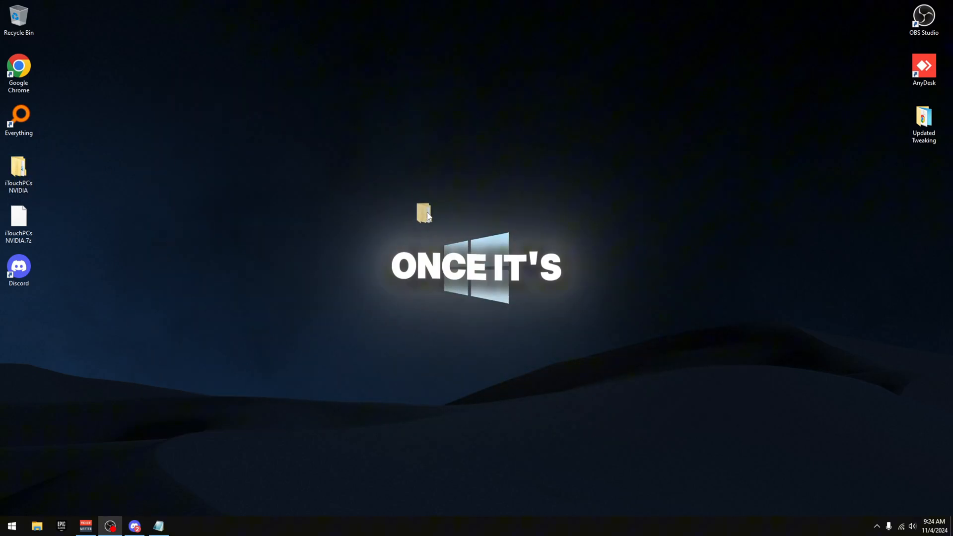
Step: Navigate into iTouchPCs NVIDIA > [1] Driver Install and select NVCleanstall_1.16.0.exe
double_click(424, 213)
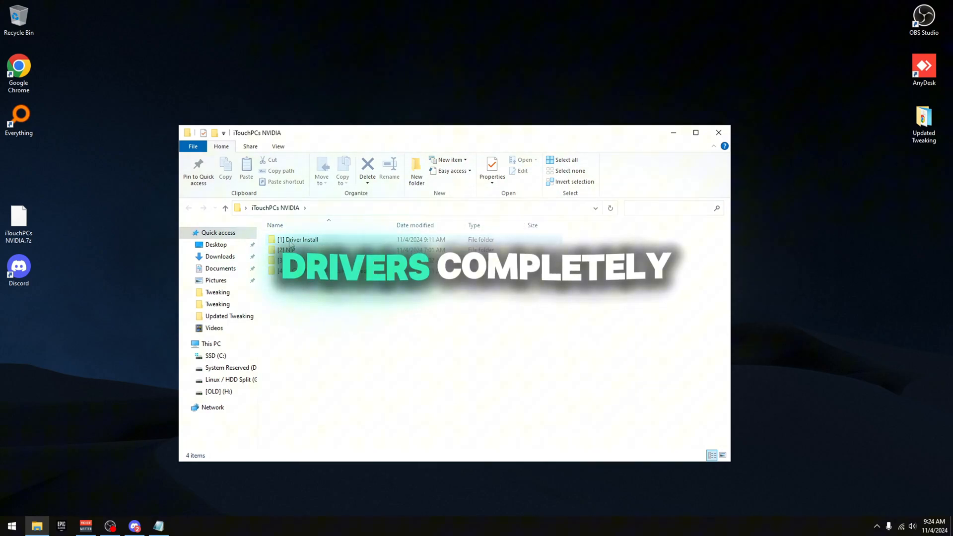
double_click(299, 239)
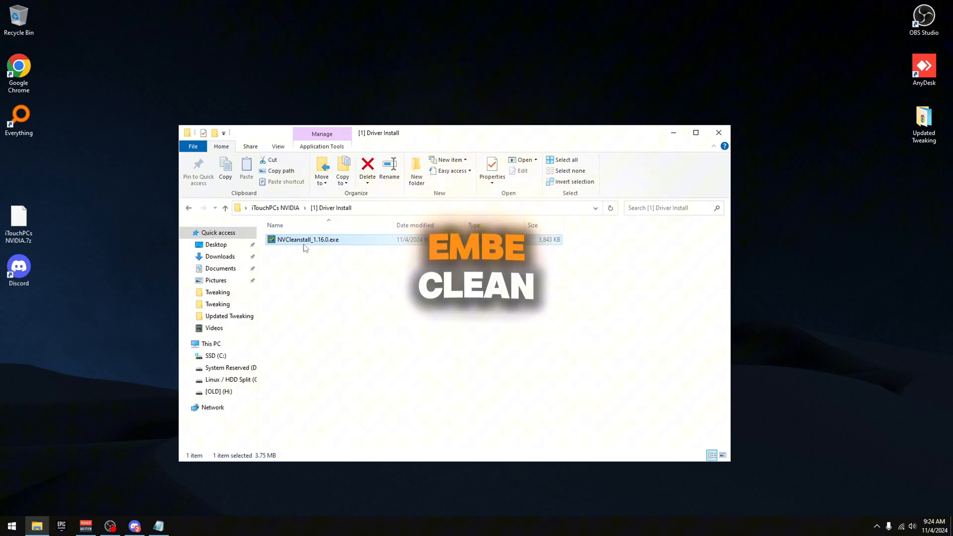
click(269, 251)
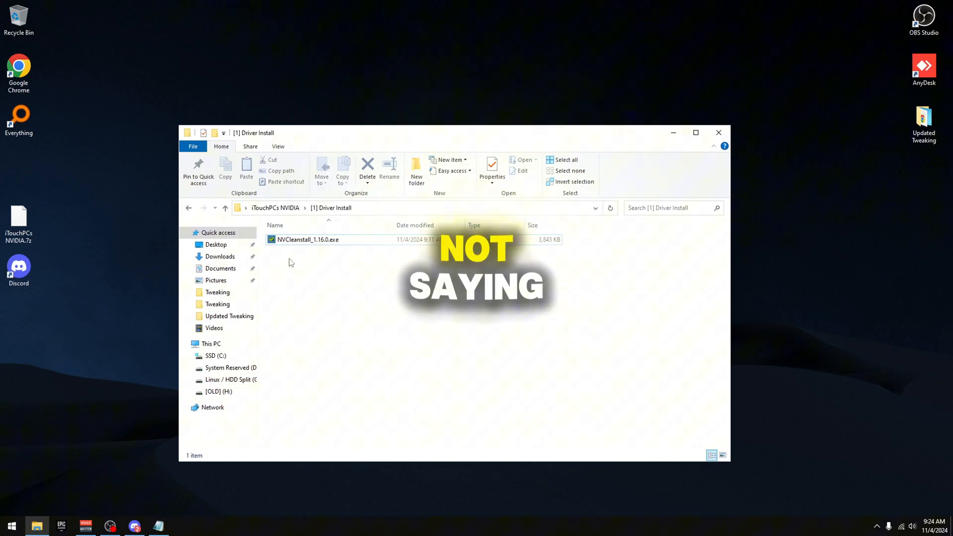
click(307, 240)
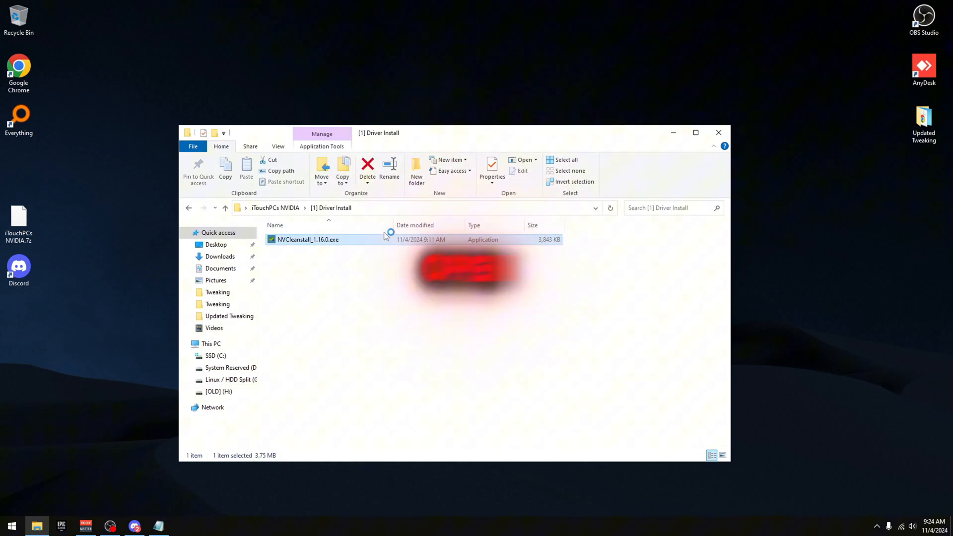
Step: Launch NVCleanstall and manually choose driver 551.61, Windows 10 64-bit Desktop DCH
double_click(308, 239)
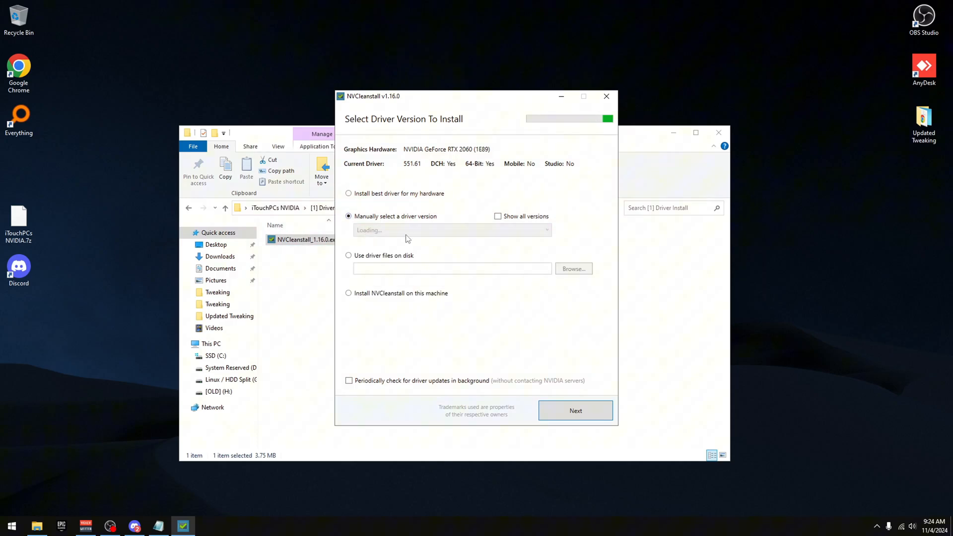
click(450, 229)
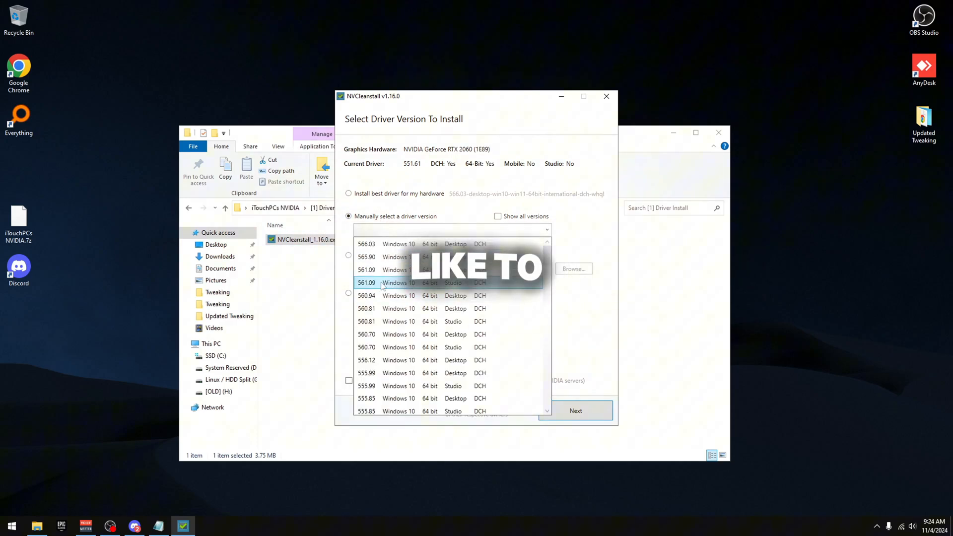
click(426, 308)
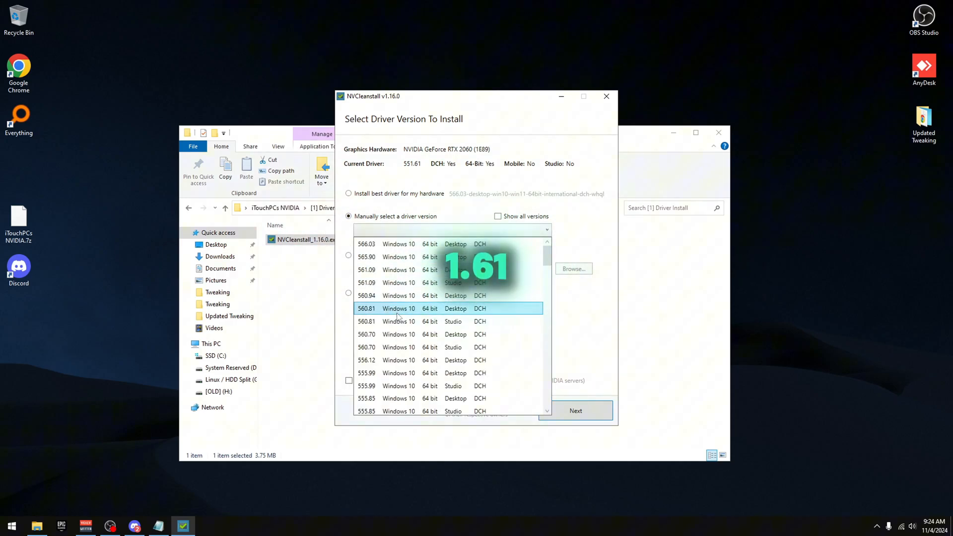
scroll(down, 3)
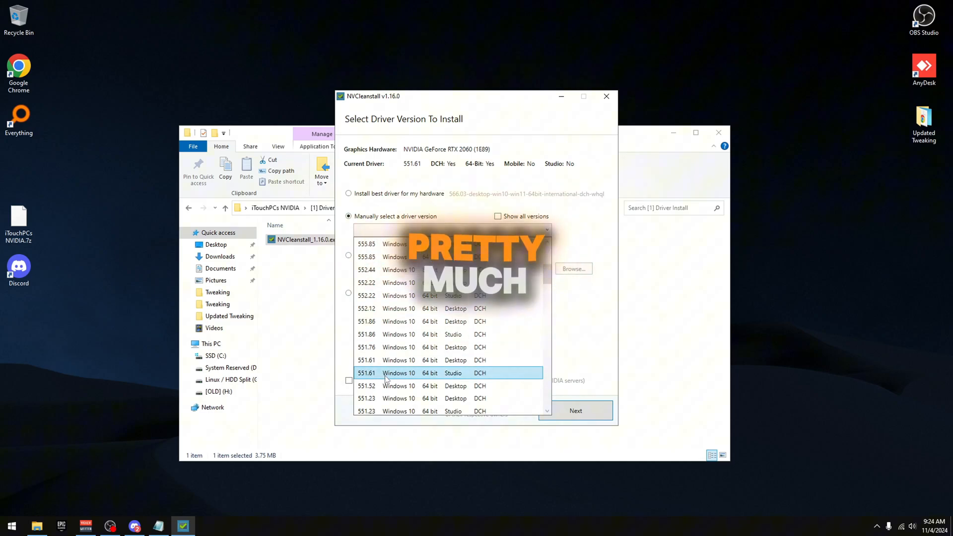
click(419, 360)
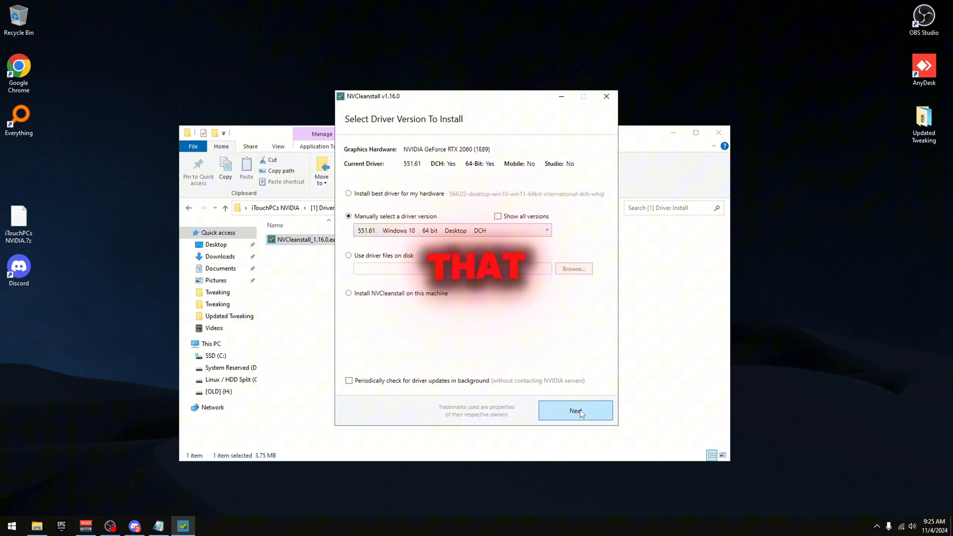
Step: Continue through component selection keeping only Display Driver (required)
click(575, 410)
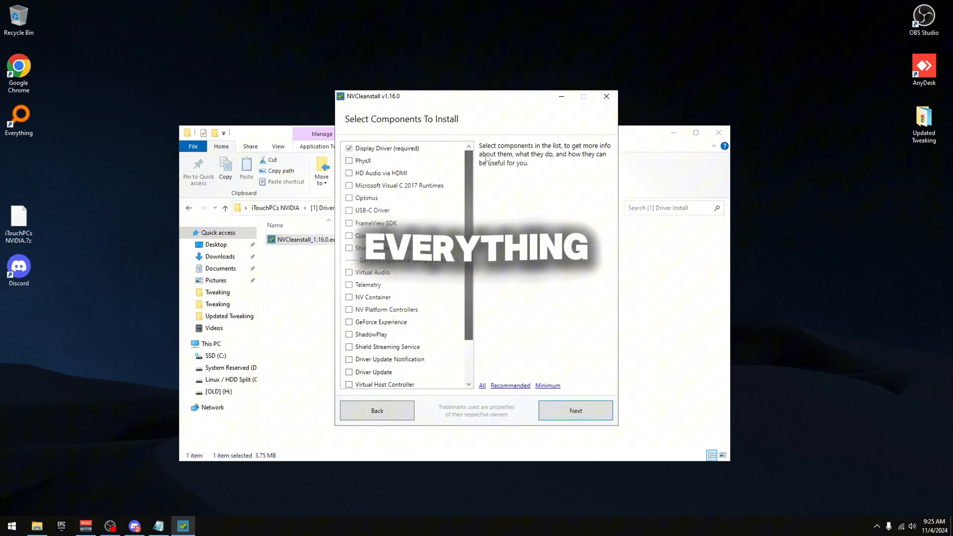
mouse_move(576, 411)
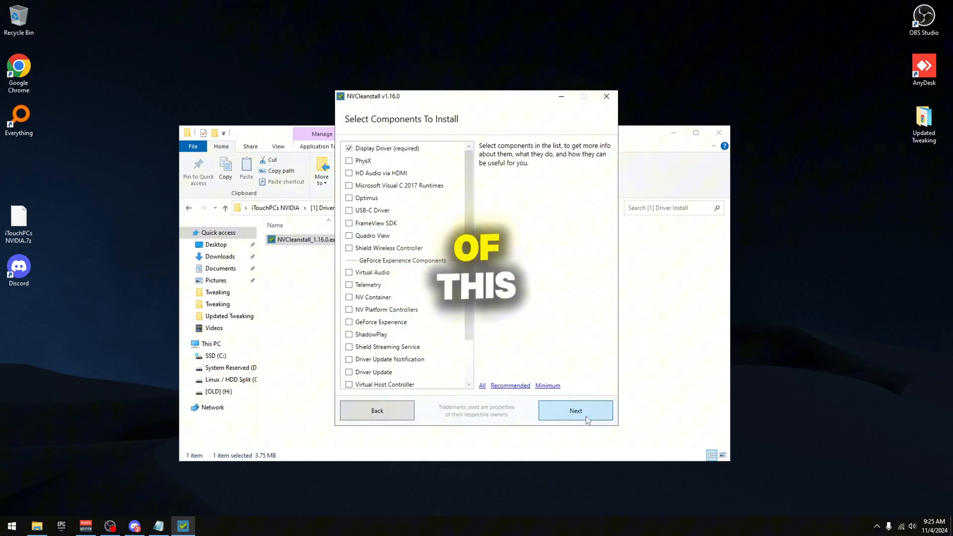
click(576, 410)
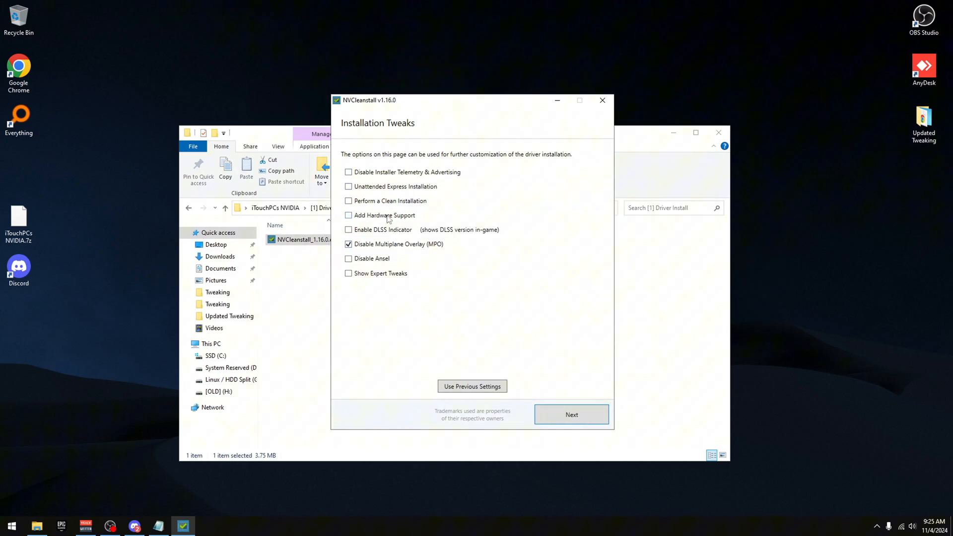
Step: Enable Disable Installer Telemetry, Unattended Express, Clean Installation, Disable MPO, Disable Ansel and Show Expert Tweaks
click(348, 172)
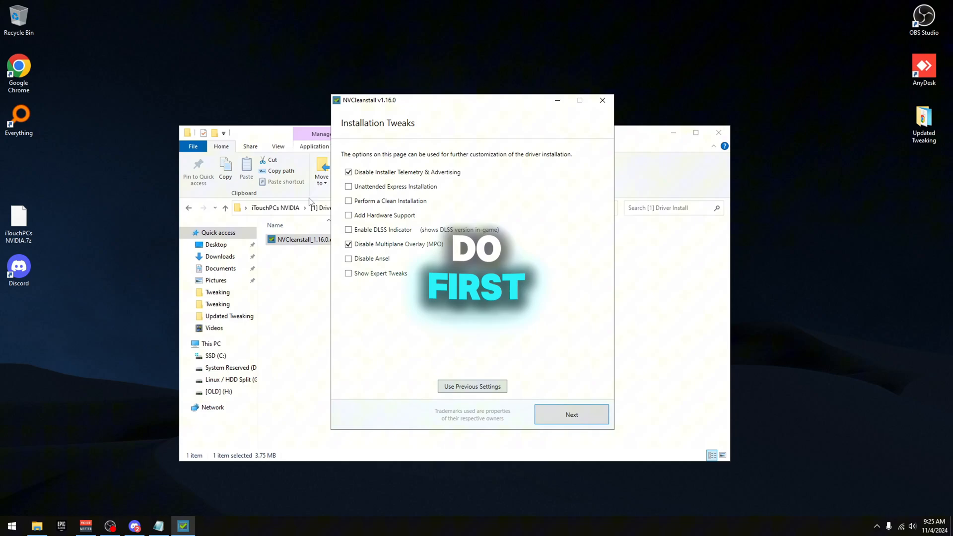
click(348, 187)
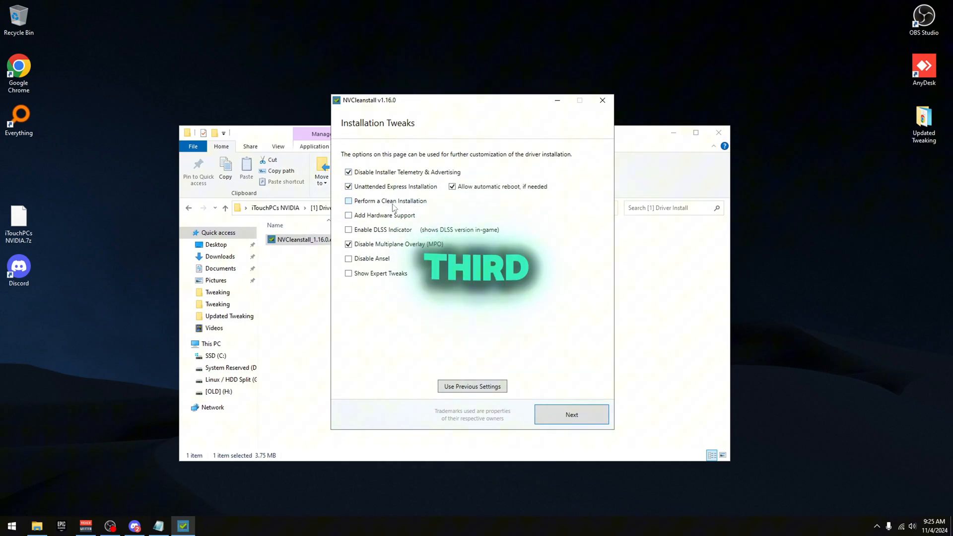
click(349, 200)
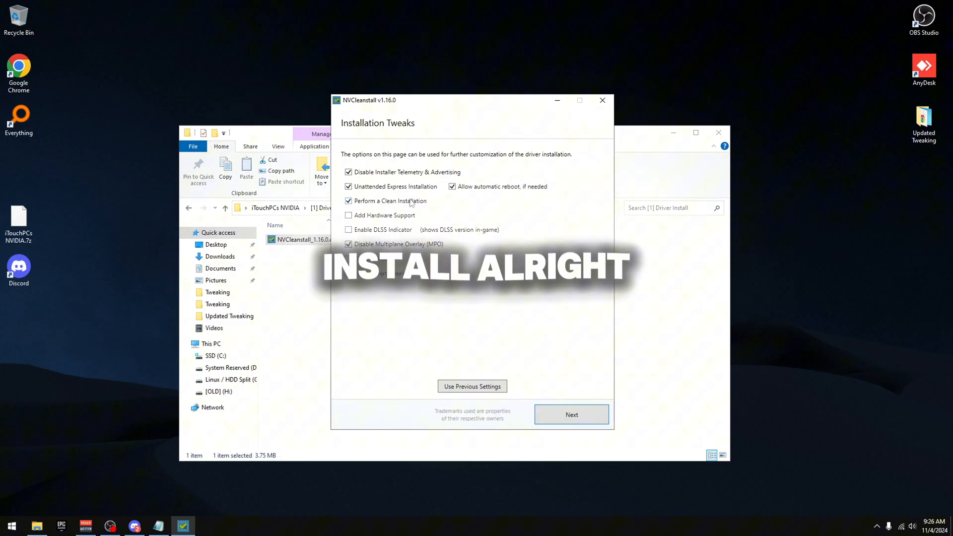
click(348, 244)
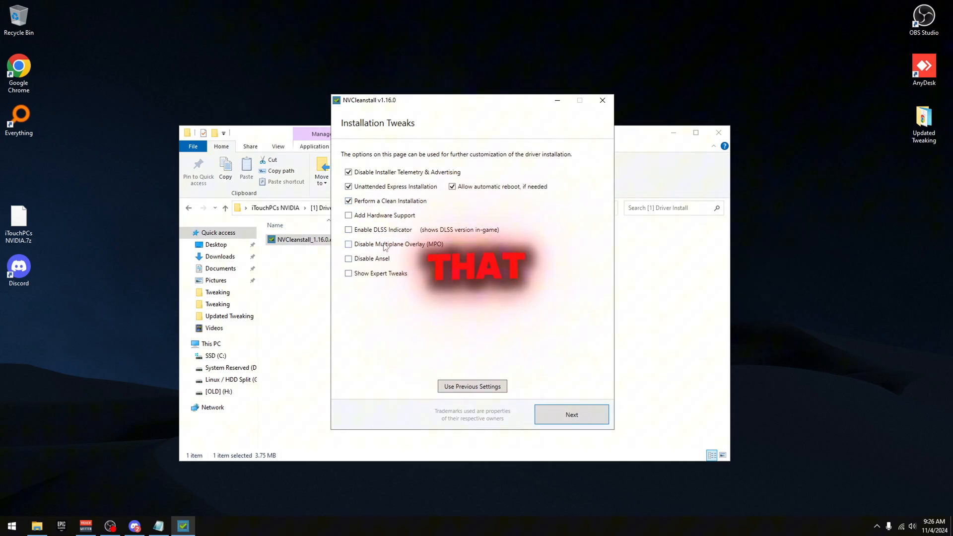
click(348, 244)
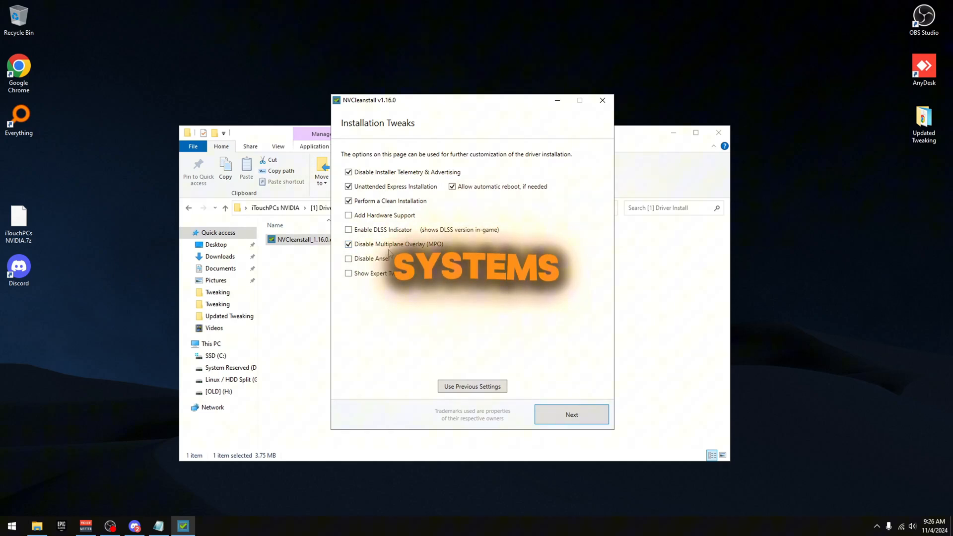
click(348, 258)
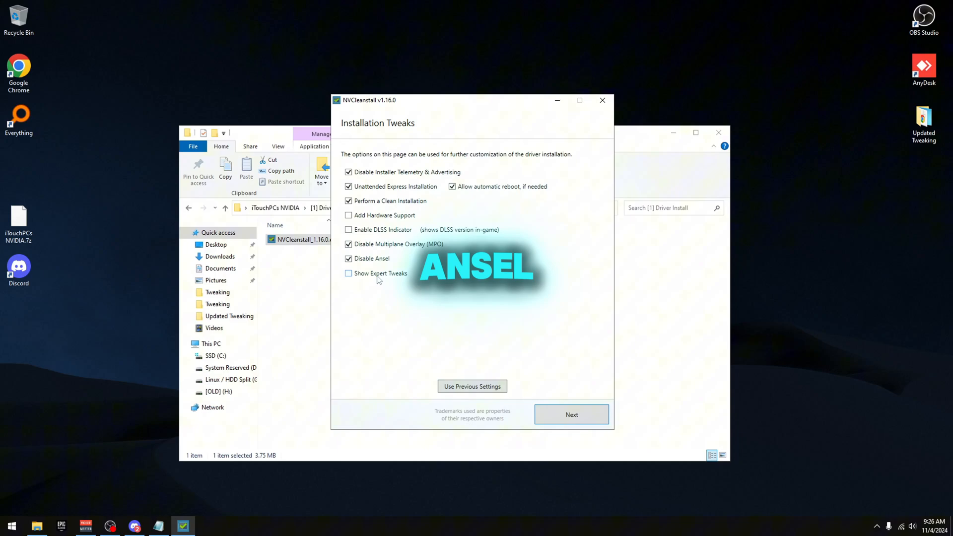
click(348, 273)
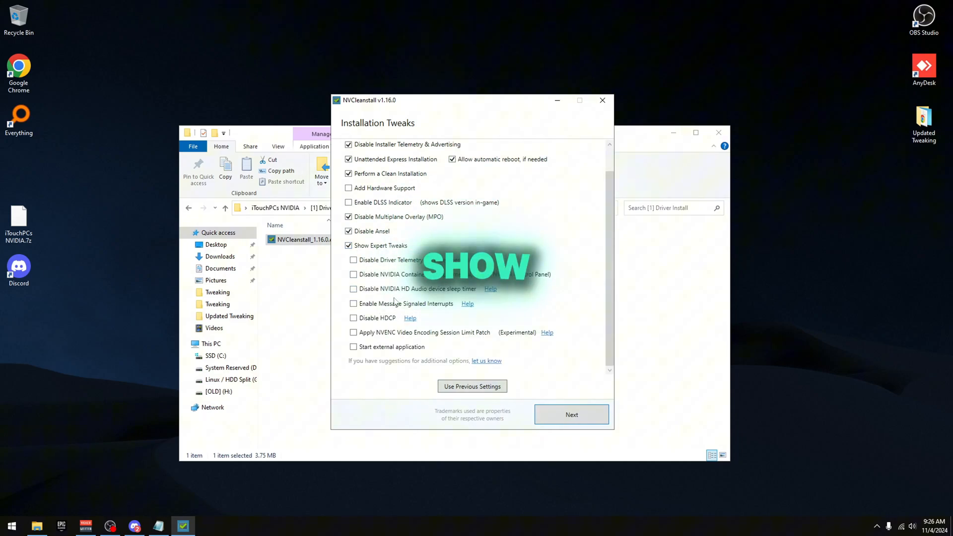
Step: Enable Disable HDCP, Disable Driver Telemetry, Disable HD Audio sleep timer and Easy-Anti-Cheat compatible signing
click(353, 318)
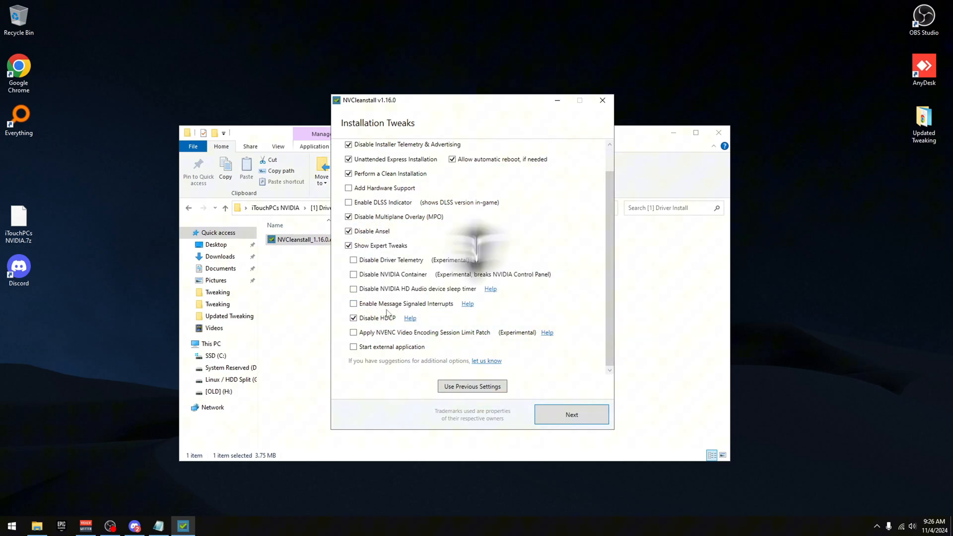
click(354, 304)
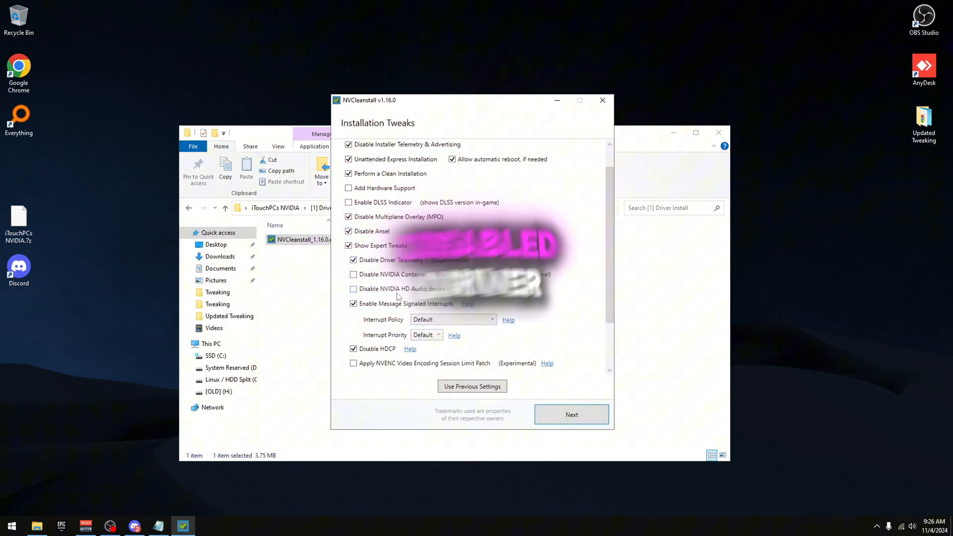
click(354, 288)
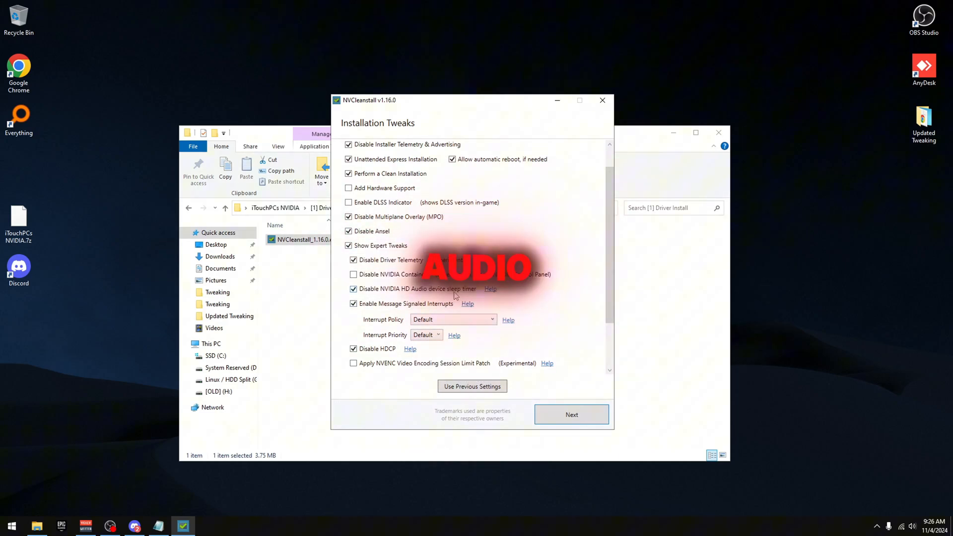
scroll(down, 3)
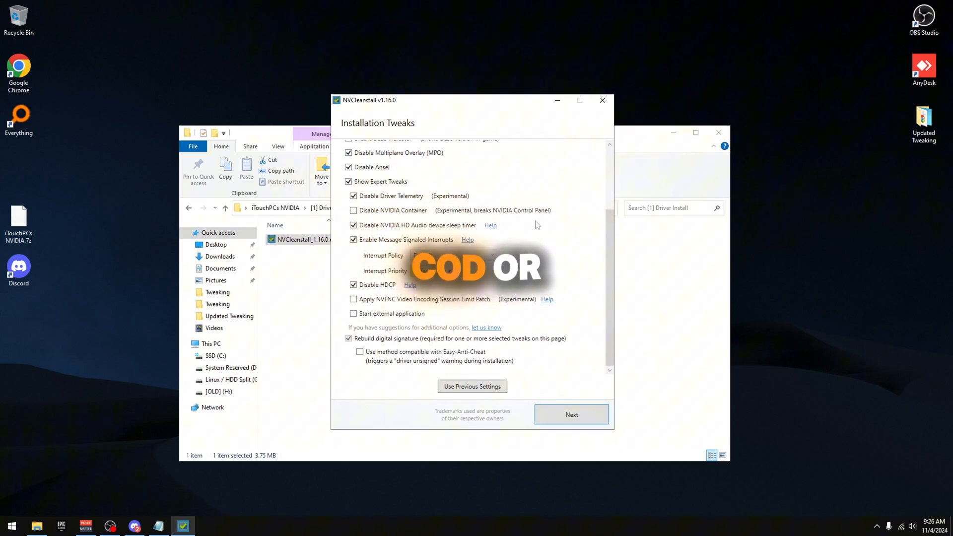
click(359, 352)
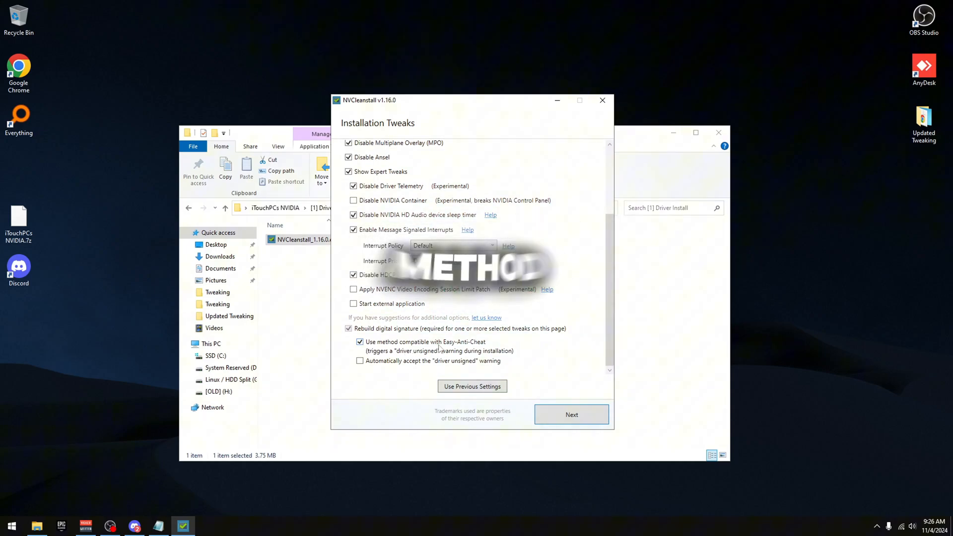
scroll(up, 3)
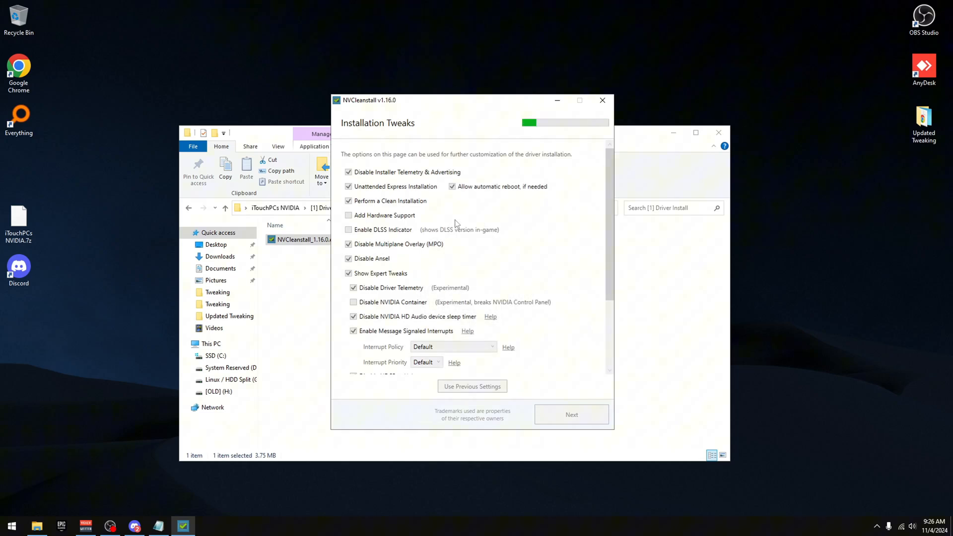
Step: Build the customized driver installer and start the installation
click(570, 415)
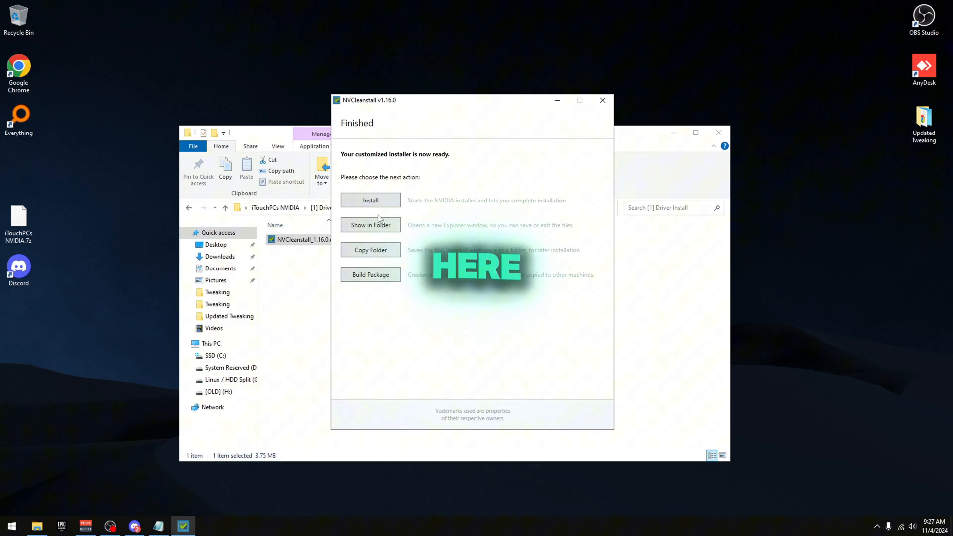
click(371, 199)
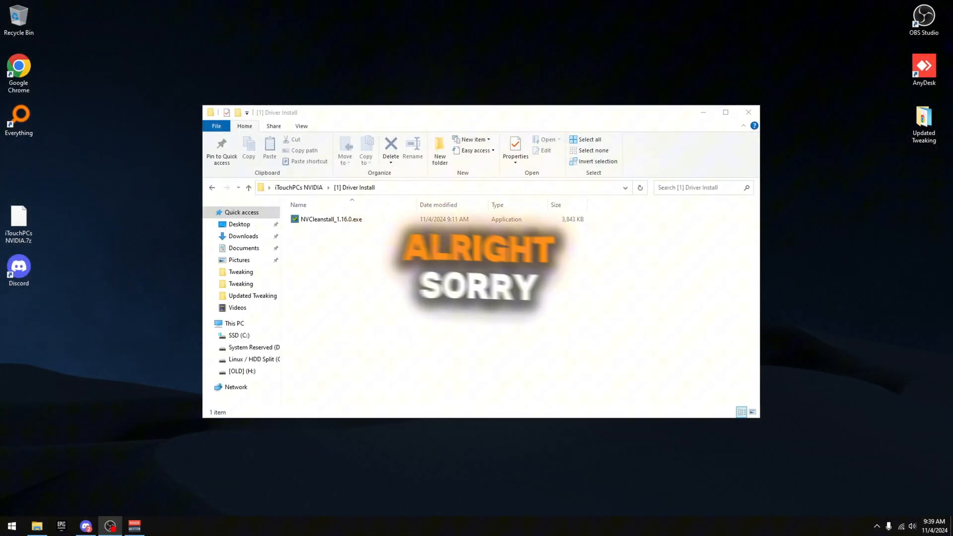
Step: Return from [1] Driver Install to iTouchPCs NVIDIA and enter the [2] NIP folder
click(332, 219)
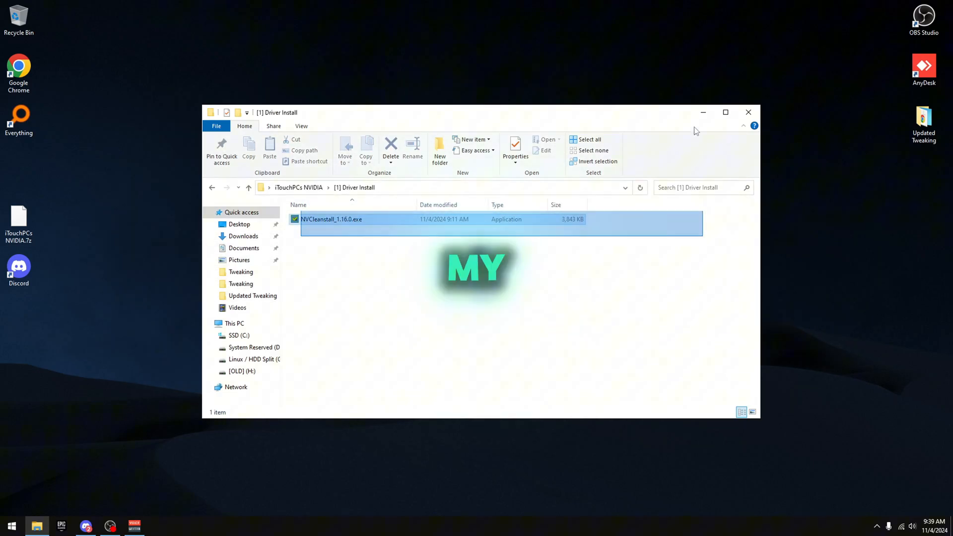
click(332, 219)
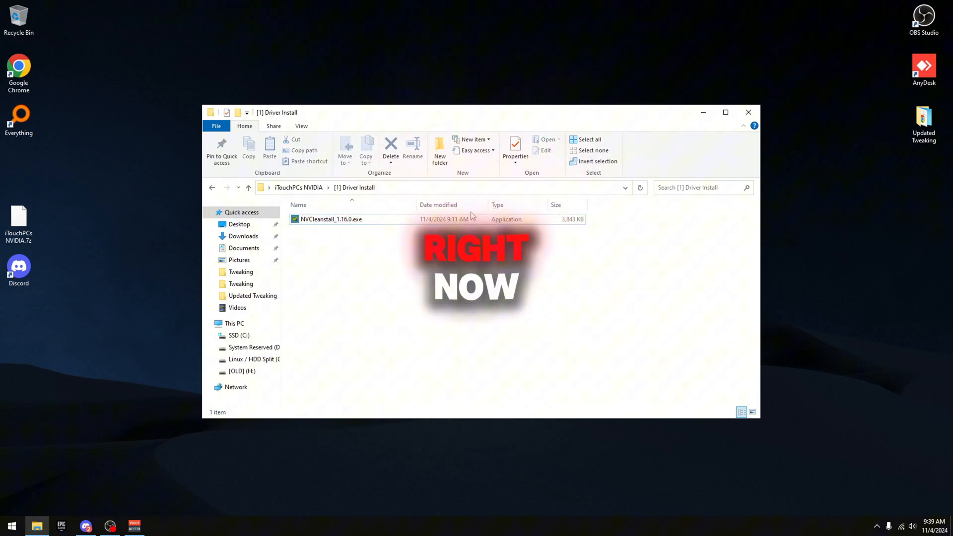
double_click(332, 219)
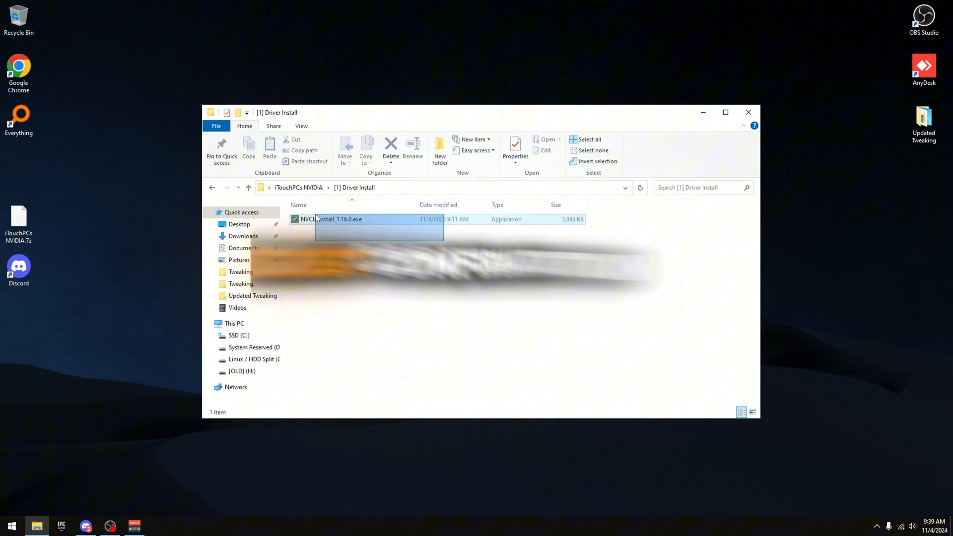
click(249, 188)
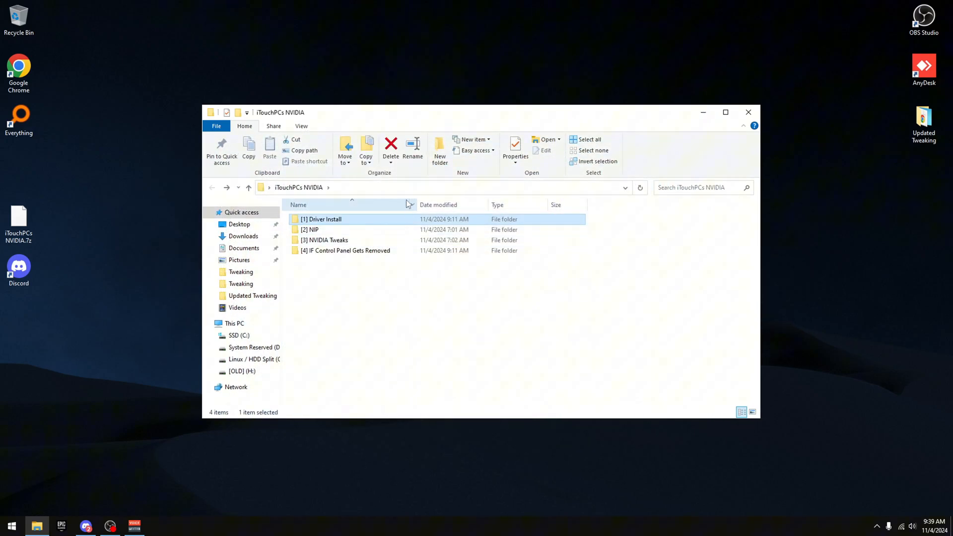
double_click(310, 229)
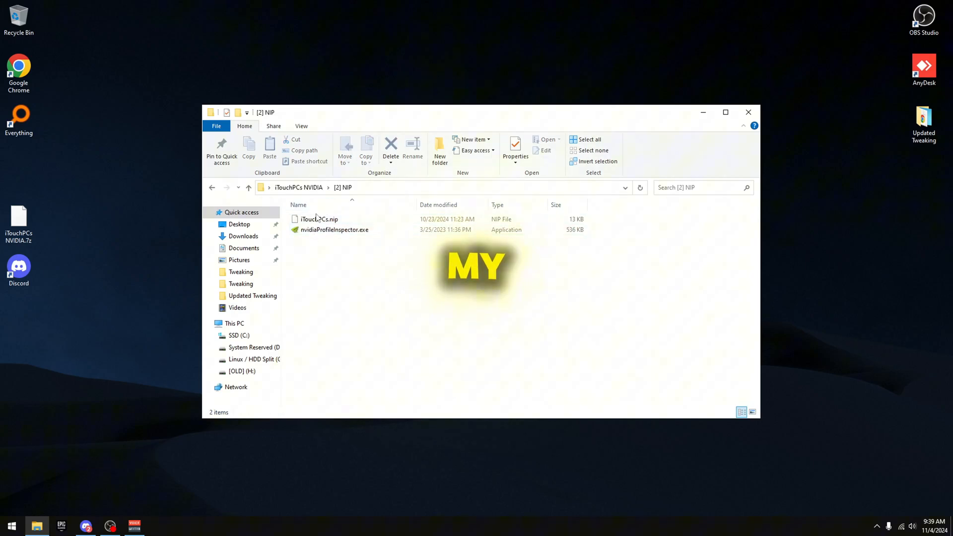
Step: Import the iTouchPCs.nip profile, confirm success, and launch nvidiaProfileInspector.exe
click(319, 218)
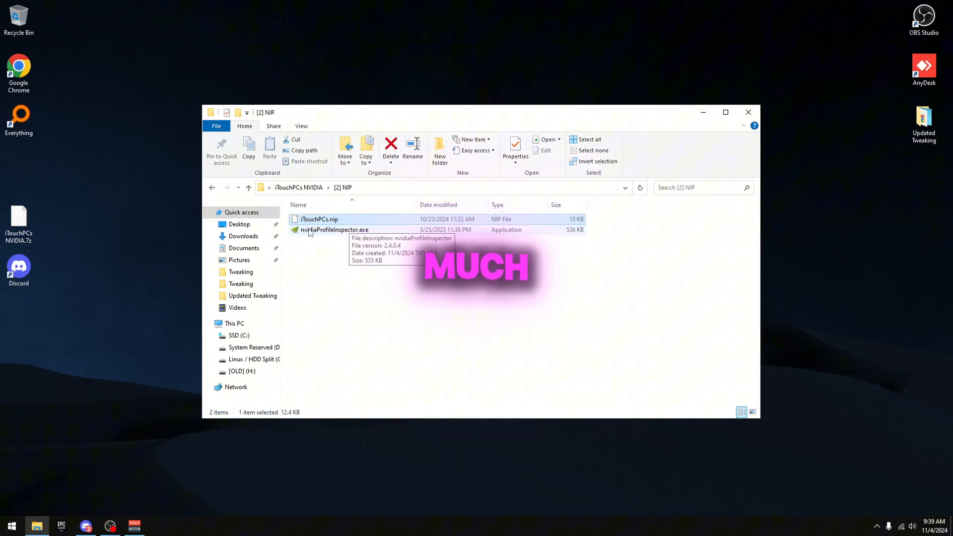
double_click(319, 218)
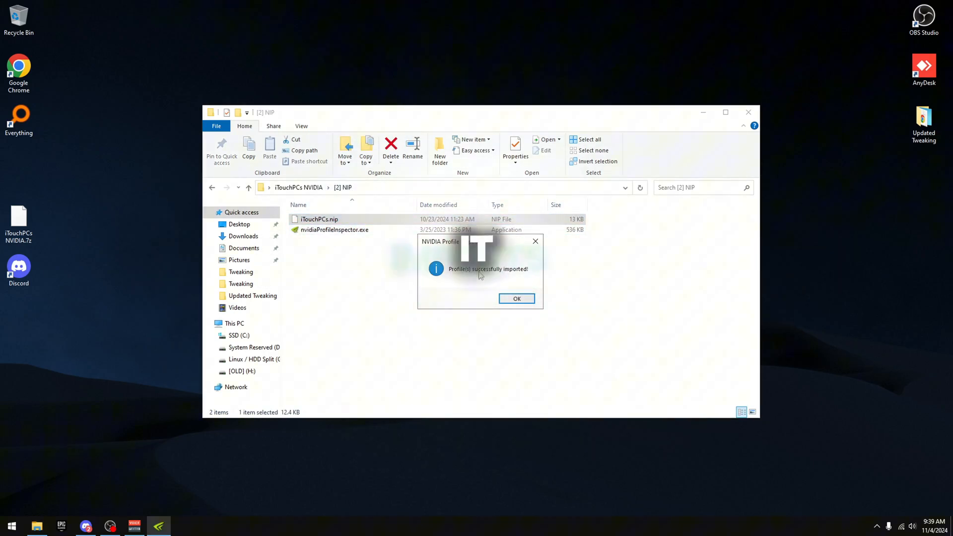
click(516, 299)
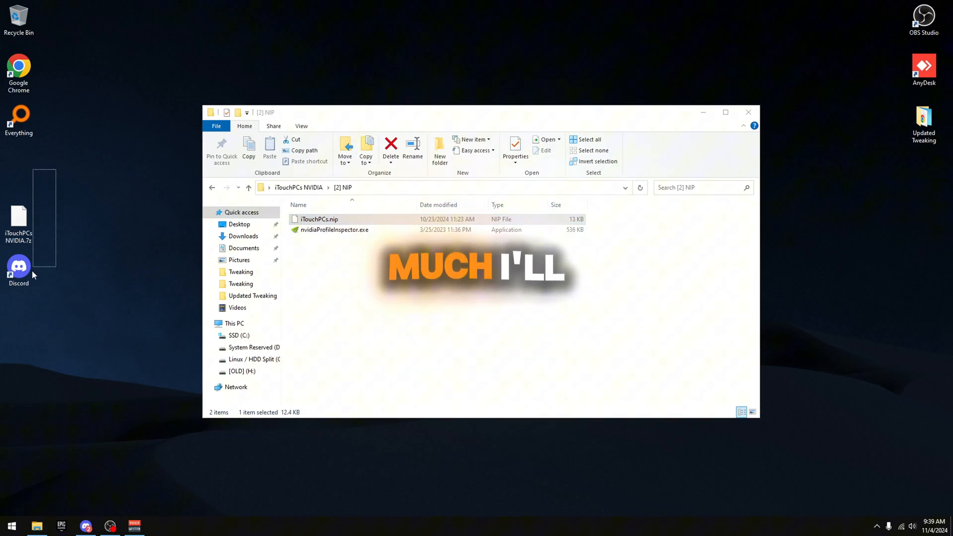
double_click(335, 230)
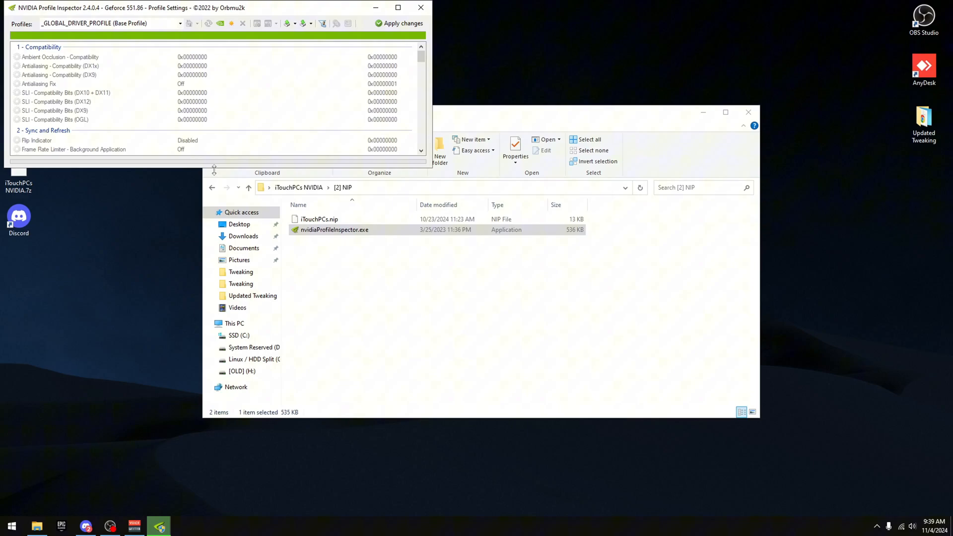
Step: Review the imported Base Profile settings and apply the changes
scroll(down, 3)
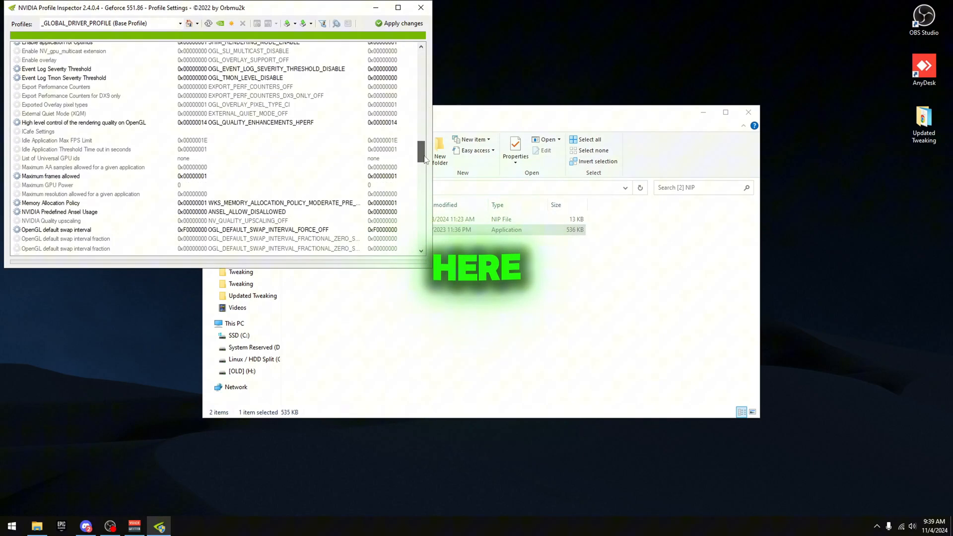
scroll(up, 3)
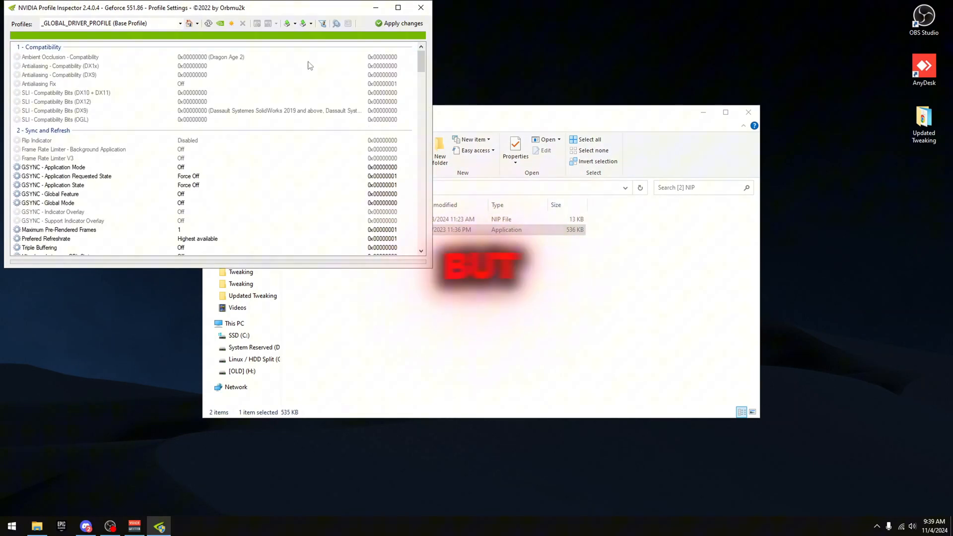
click(421, 7)
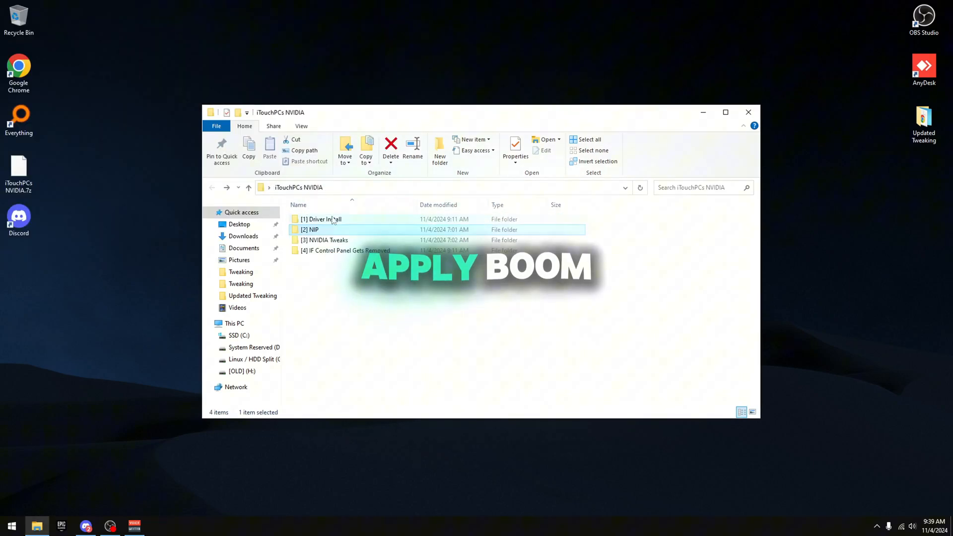
Step: Enter [3] NVIDIA Tweaks and run iTouchPCs NVIDIA.bat, leaving it awaiting the GPU class GUID
right_click(310, 219)
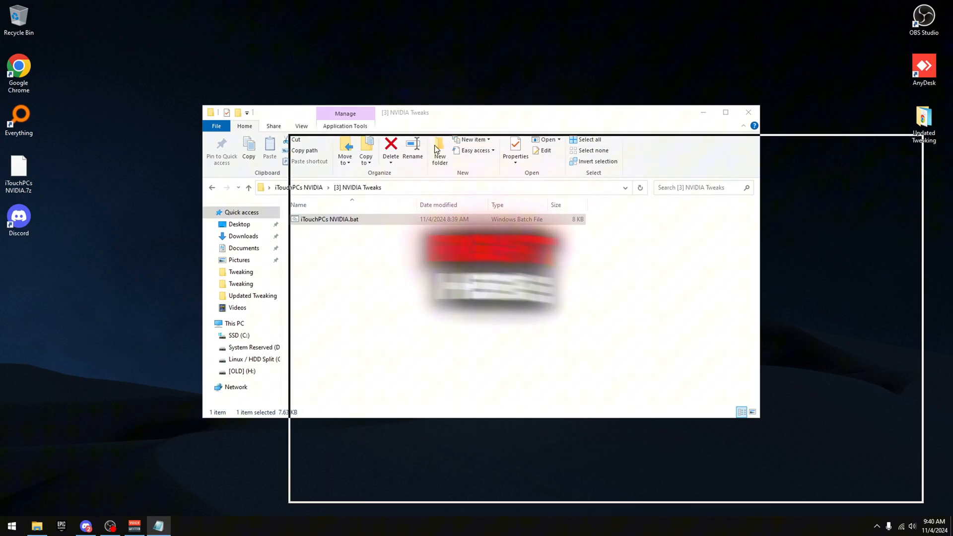
double_click(330, 219)
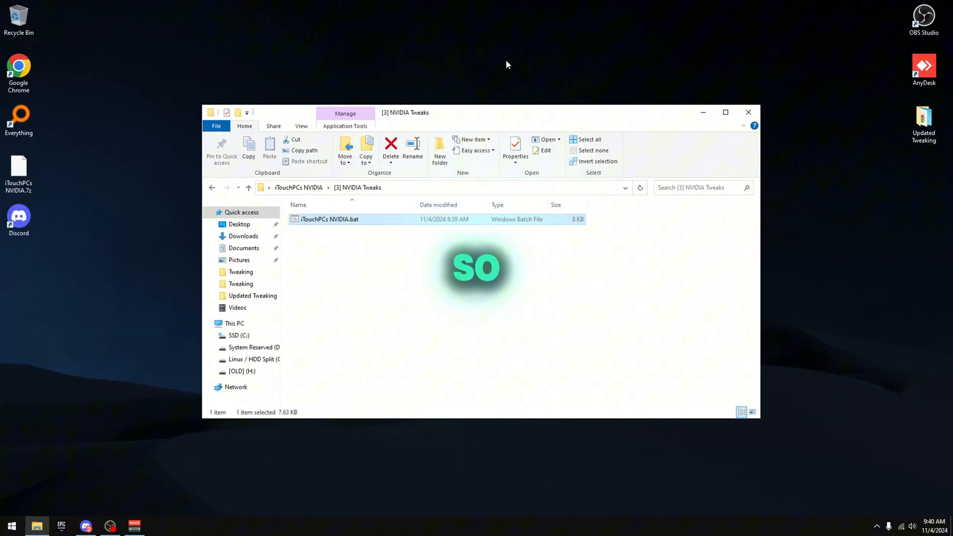
double_click(329, 218)
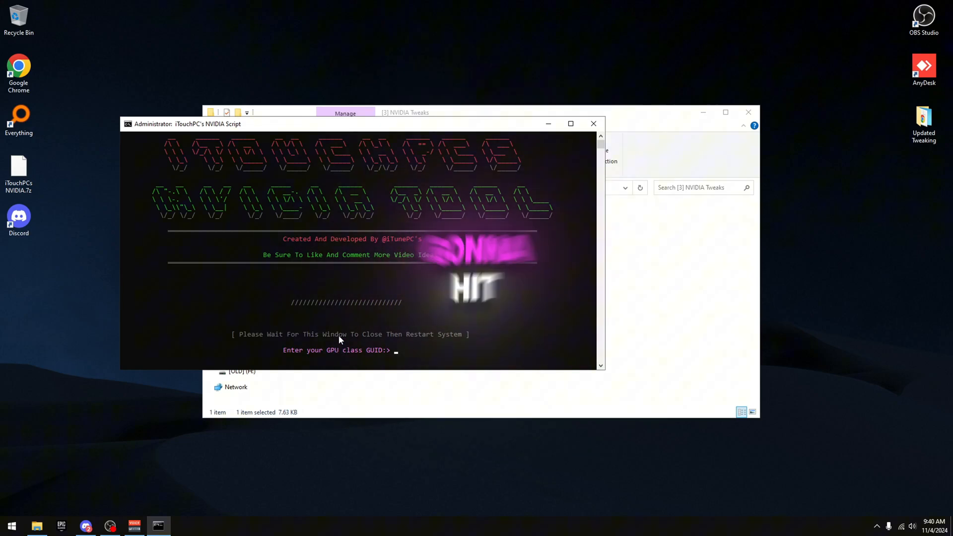
Step: From Device Manager's Display adapters, show the RTX 2060 properties to read its Class Guid
right_click(11, 526)
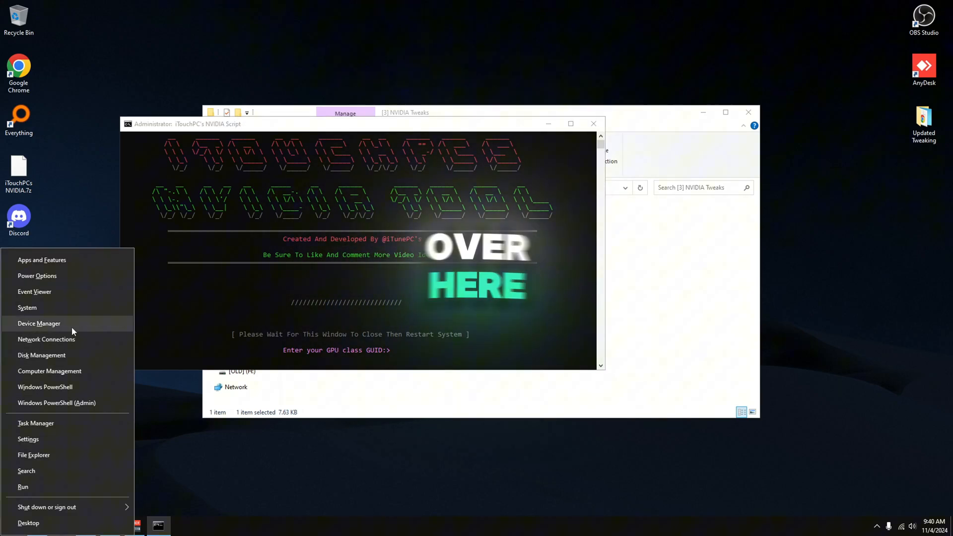
click(38, 323)
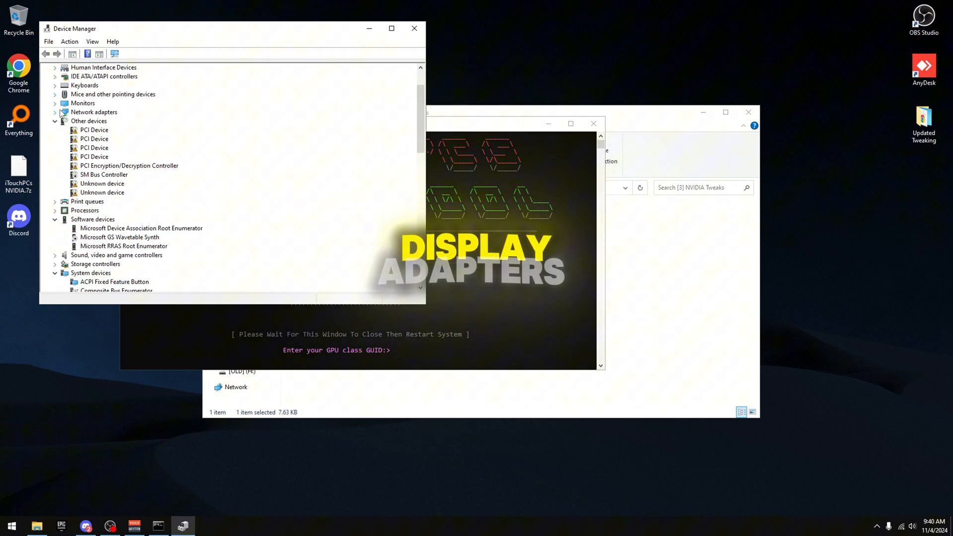
click(112, 94)
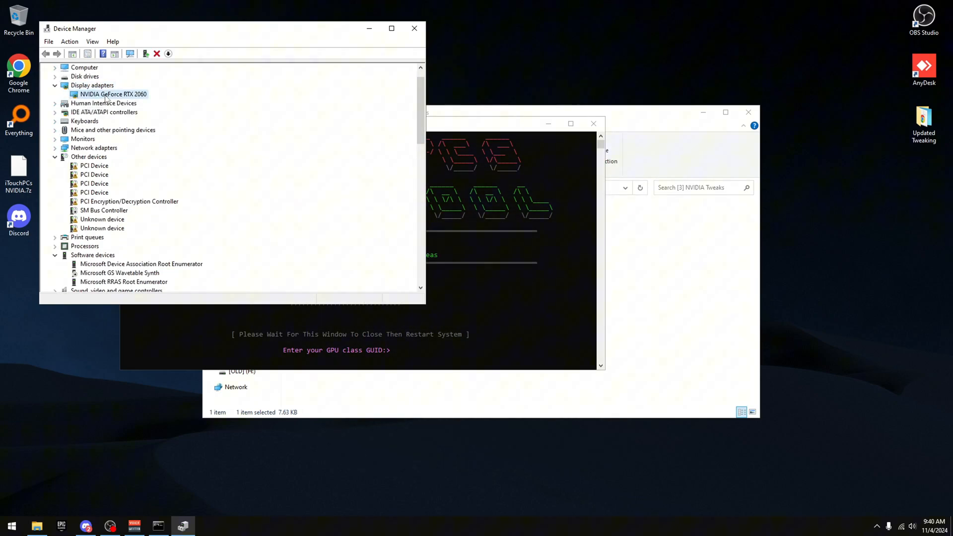
double_click(112, 94)
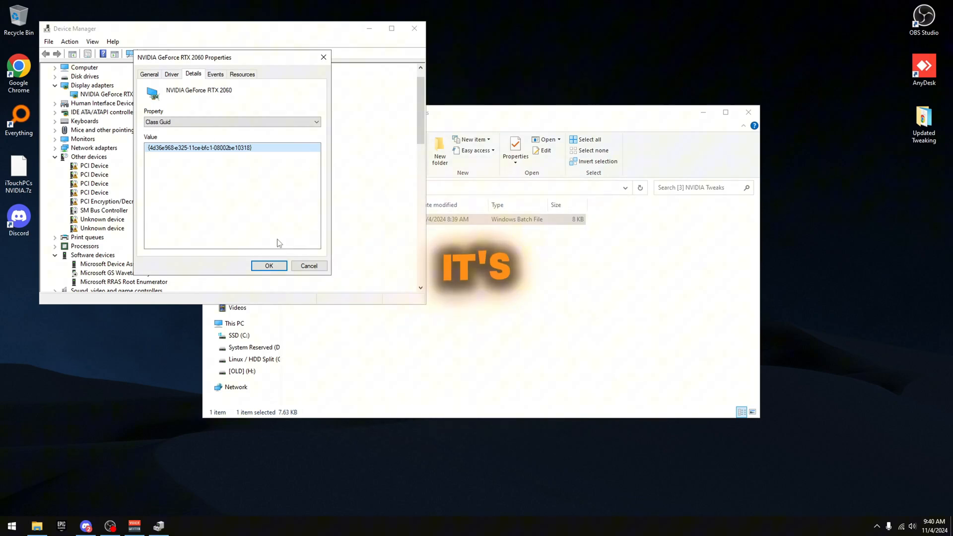
mouse_move(32, 277)
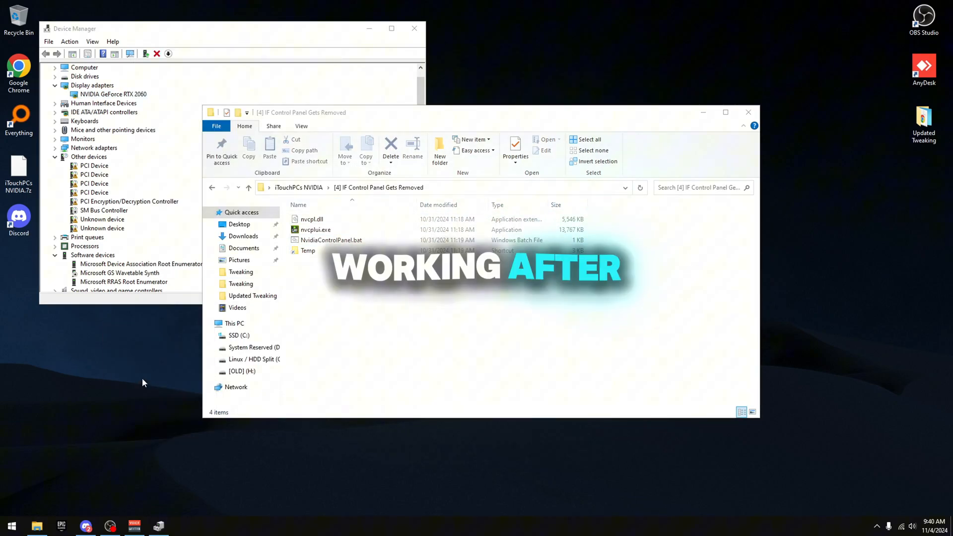
Step: Confirm NVIDIA Control Panel in the desktop menu, then view the Temp folder with nvcpl.dll and nvcplui.exe
right_click(474, 262)
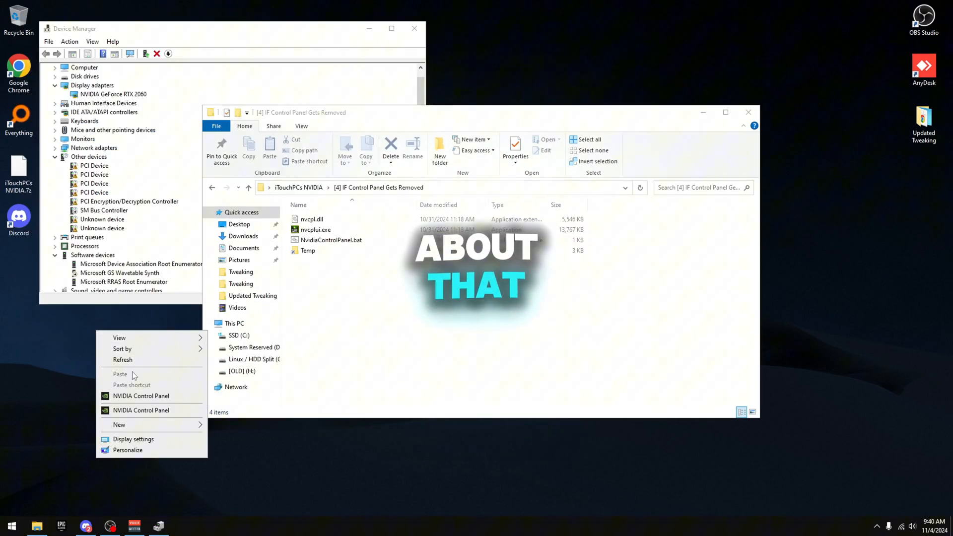
click(329, 227)
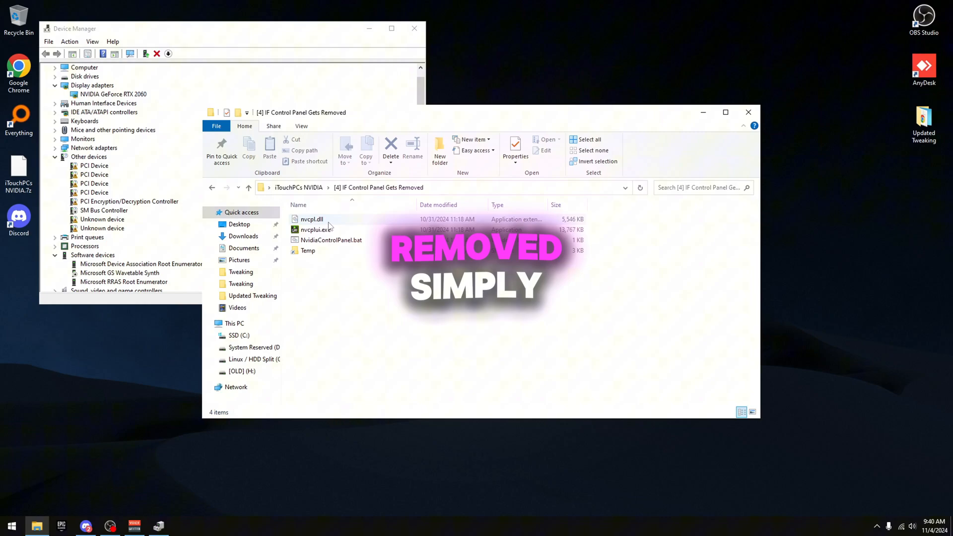
double_click(308, 251)
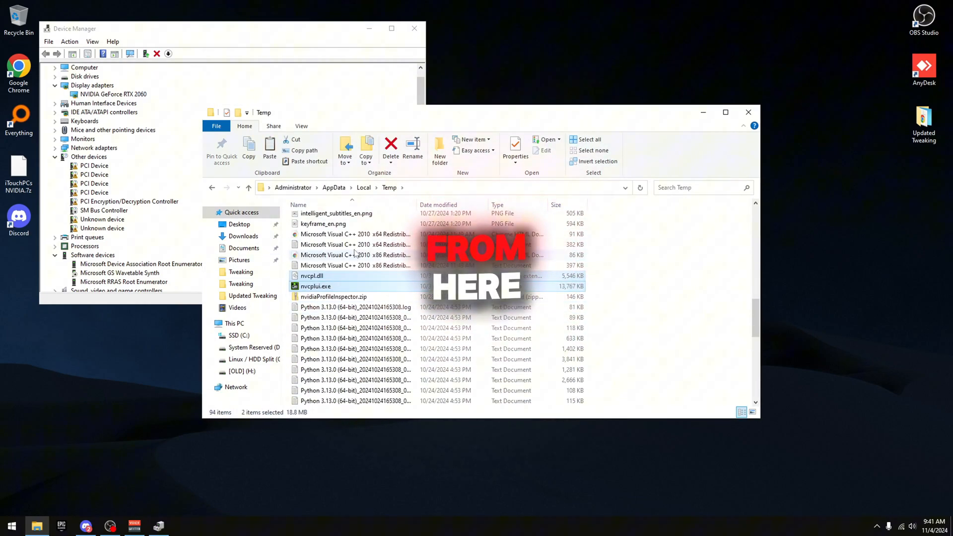
click(181, 526)
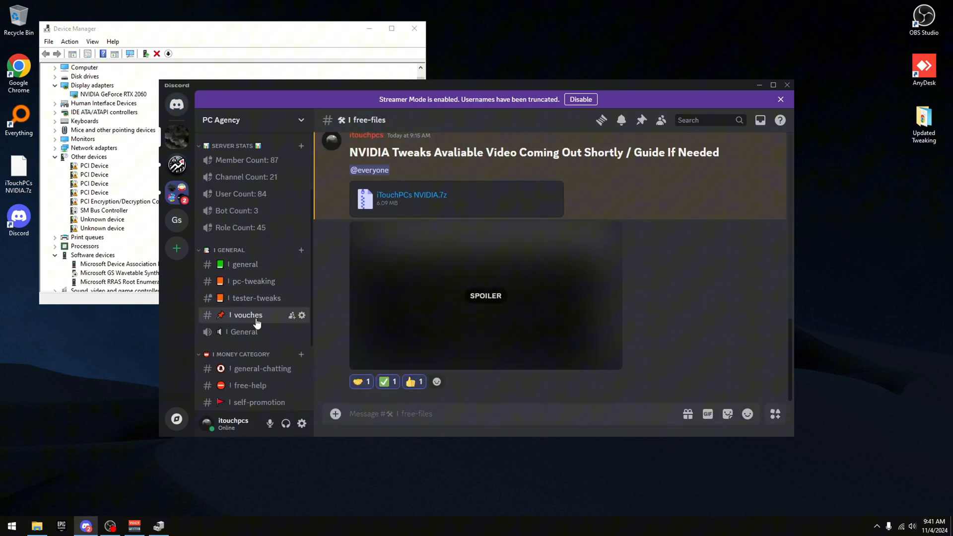
Step: Browse the PC Agency vouches channel, then the pc-tweaking channel
click(247, 315)
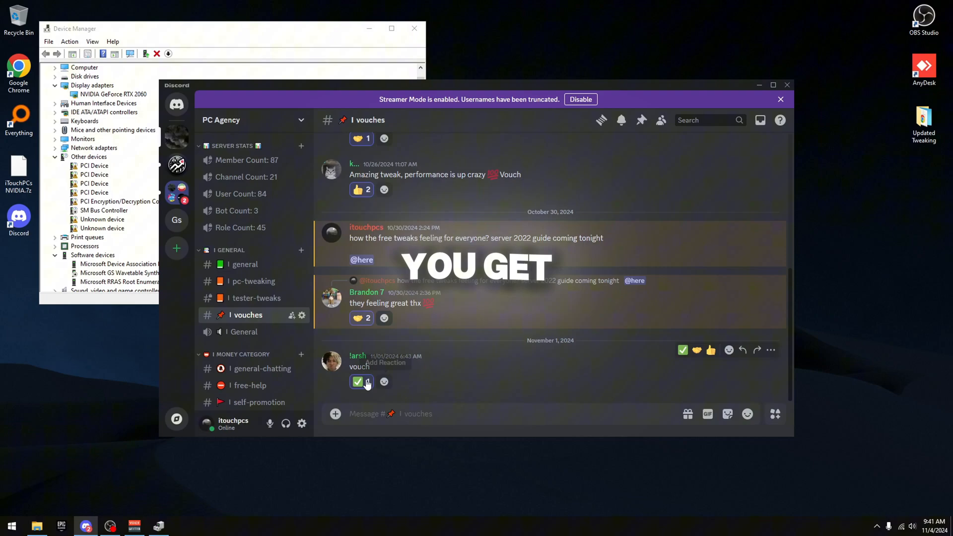
click(358, 381)
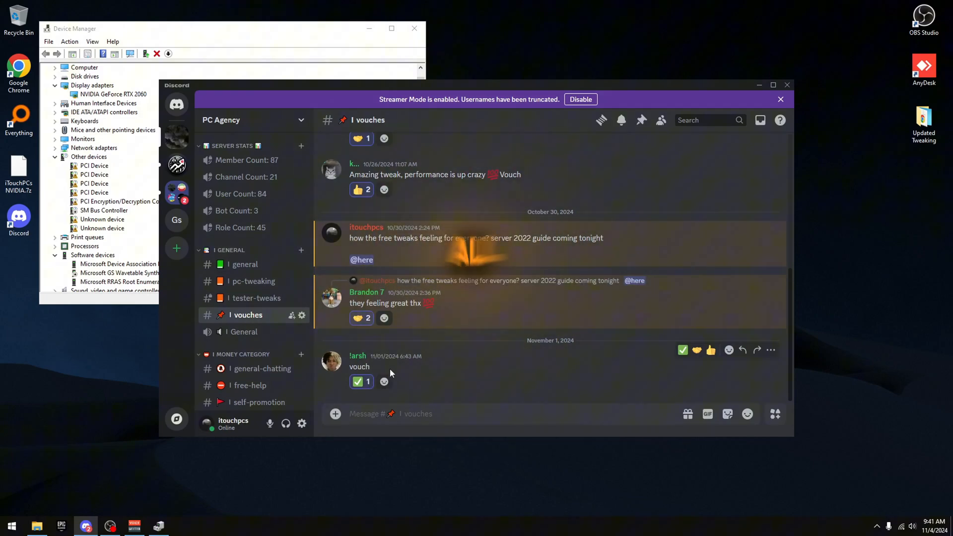
click(253, 281)
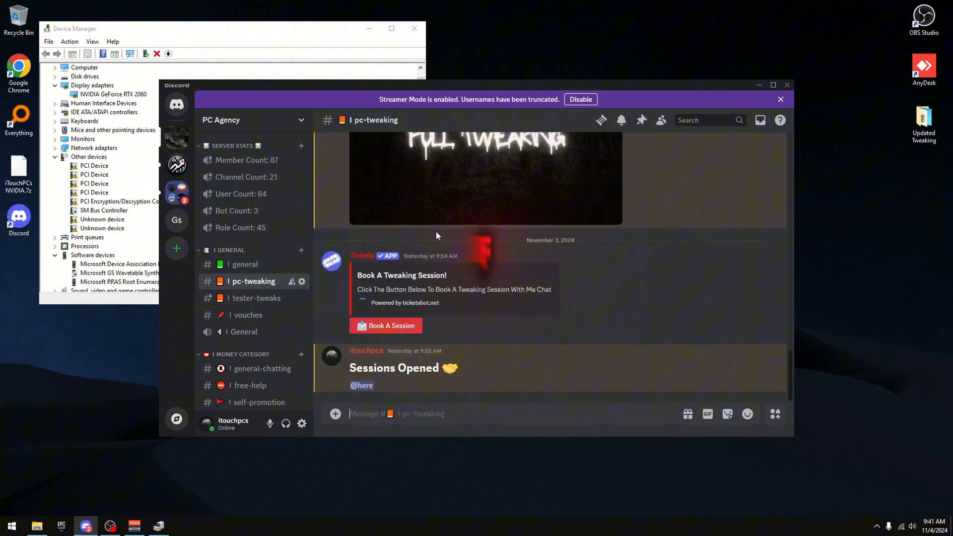
scroll(up, 3)
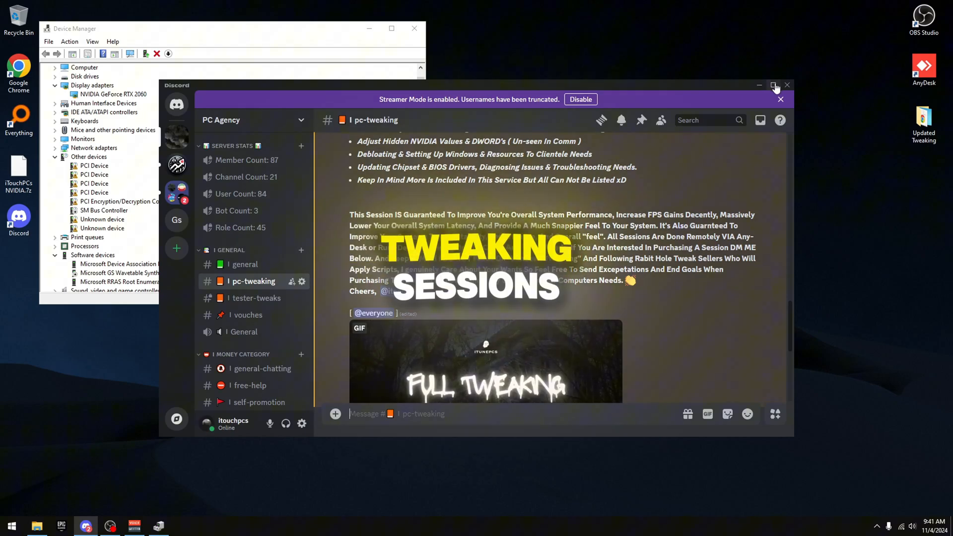
Step: Maximize Discord, request Book A Session, then select all four folders in the iTouchPCs NVIDIA folder
click(774, 85)
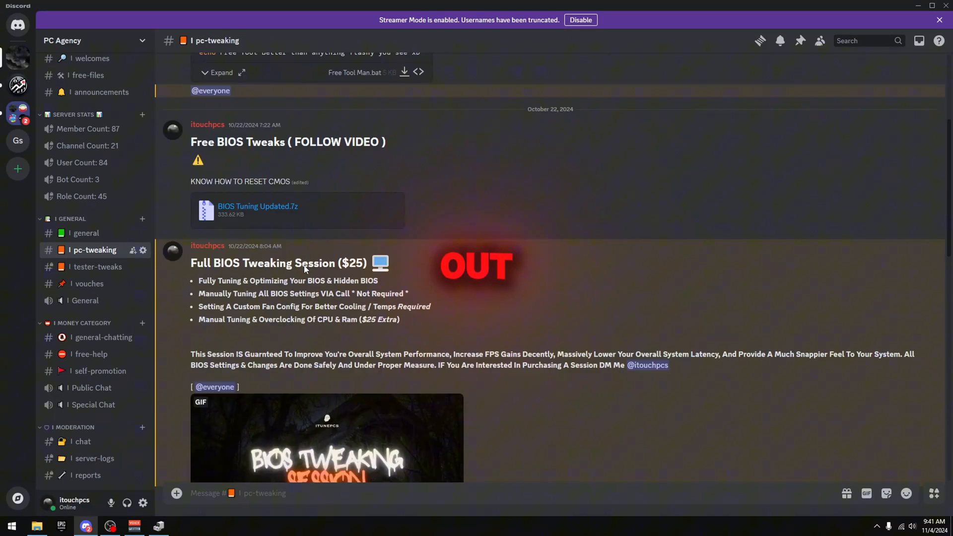
scroll(down, 3)
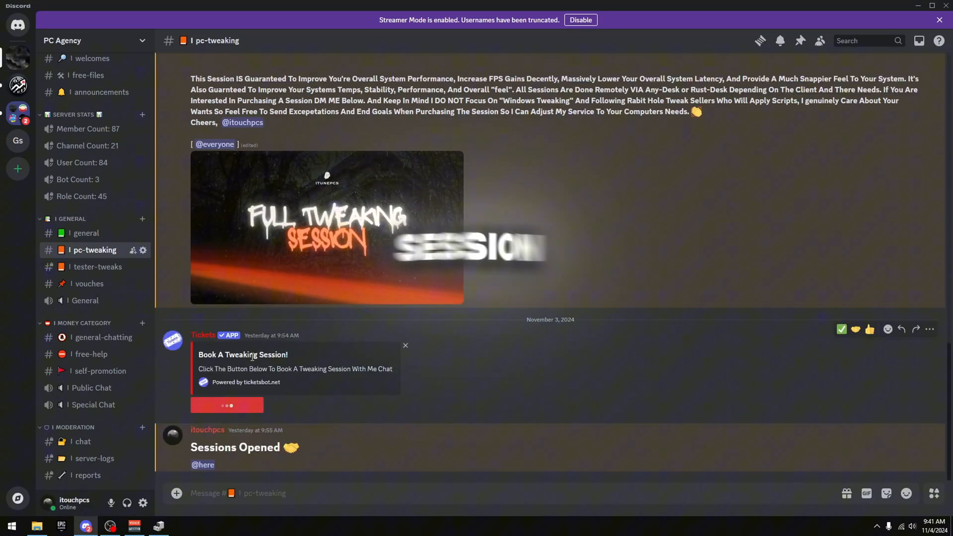
click(226, 405)
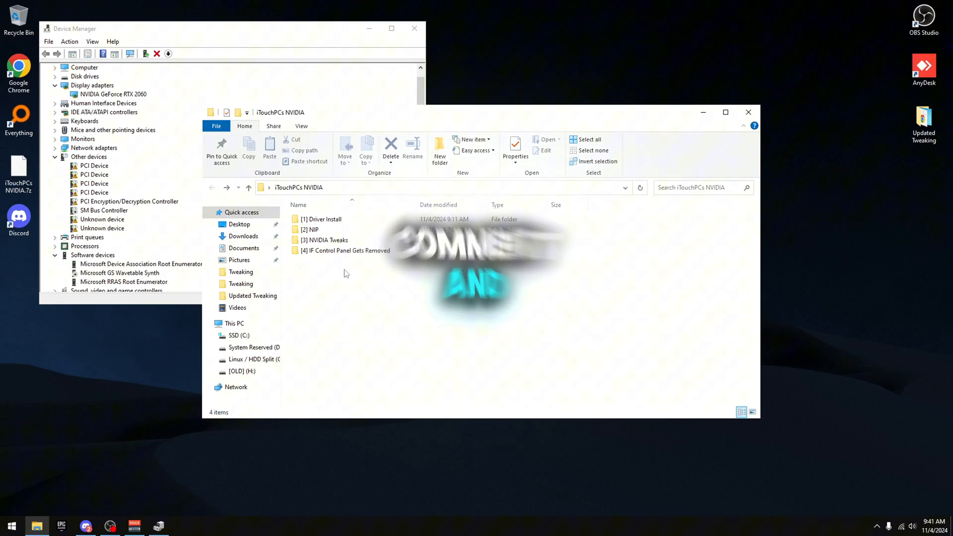
click(587, 139)
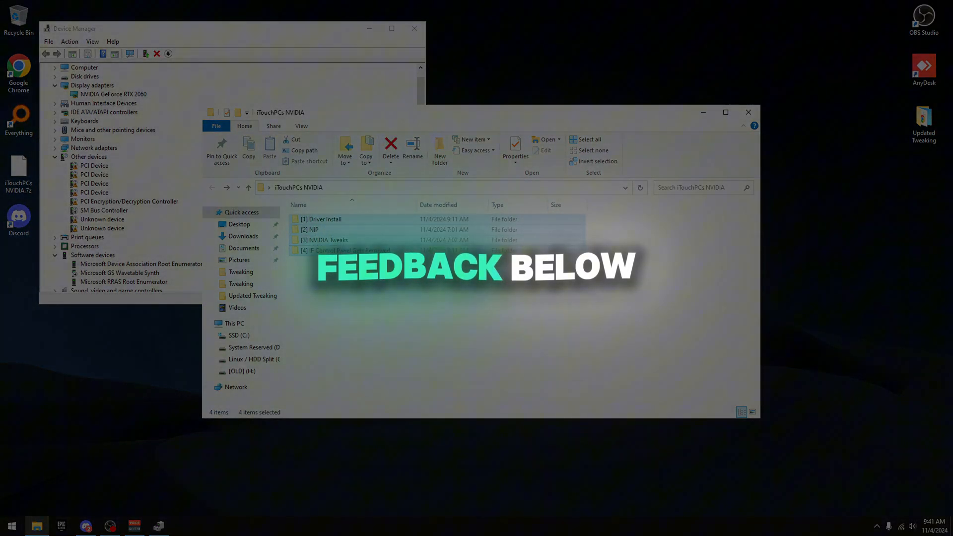